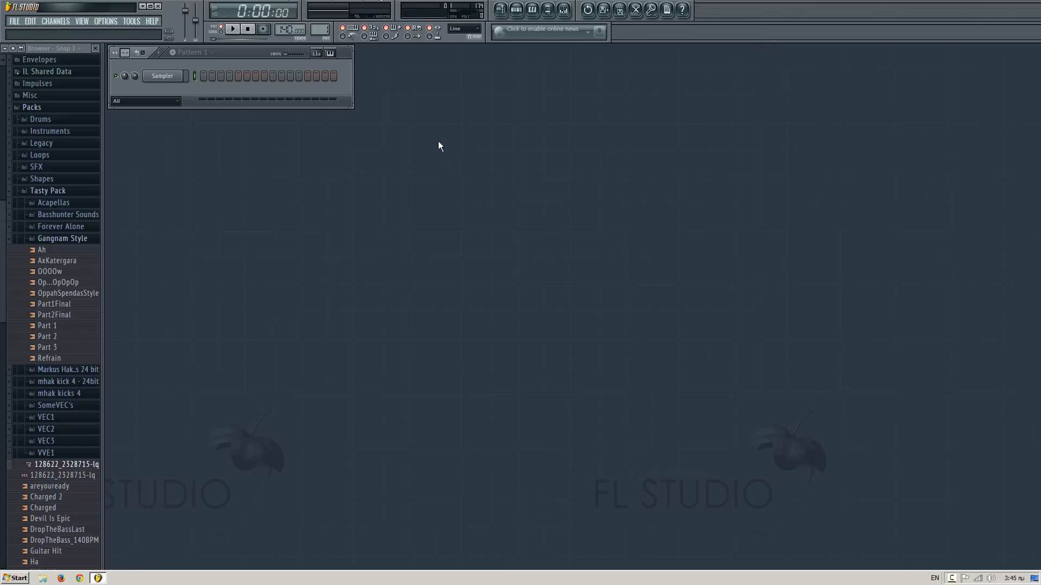
pyautogui.moveTo(364, 63)
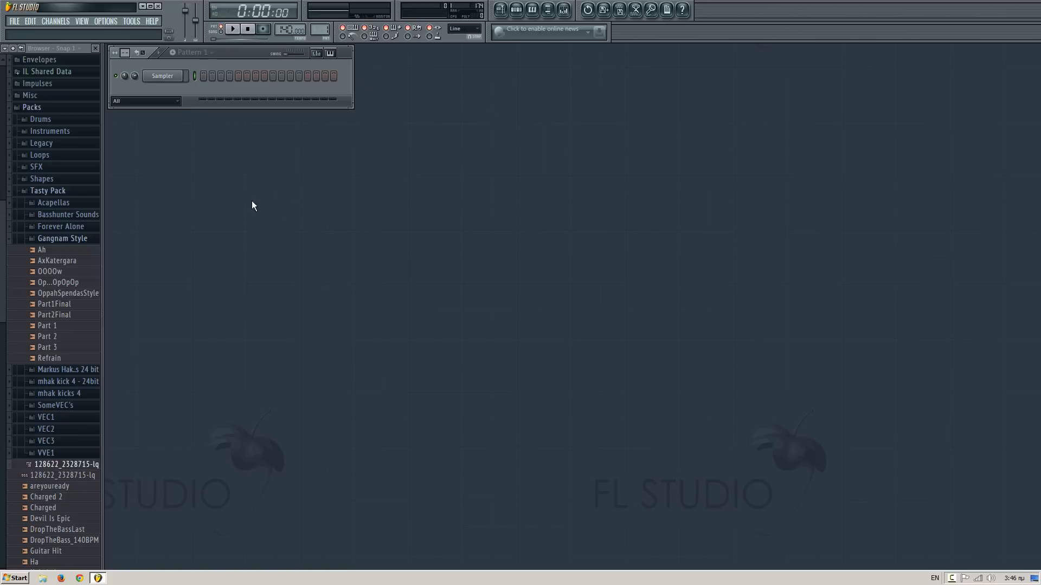
# - Replace the Sampler channel with a 3x Osc synth via the channel's Replace menu
pyautogui.click(13, 20)
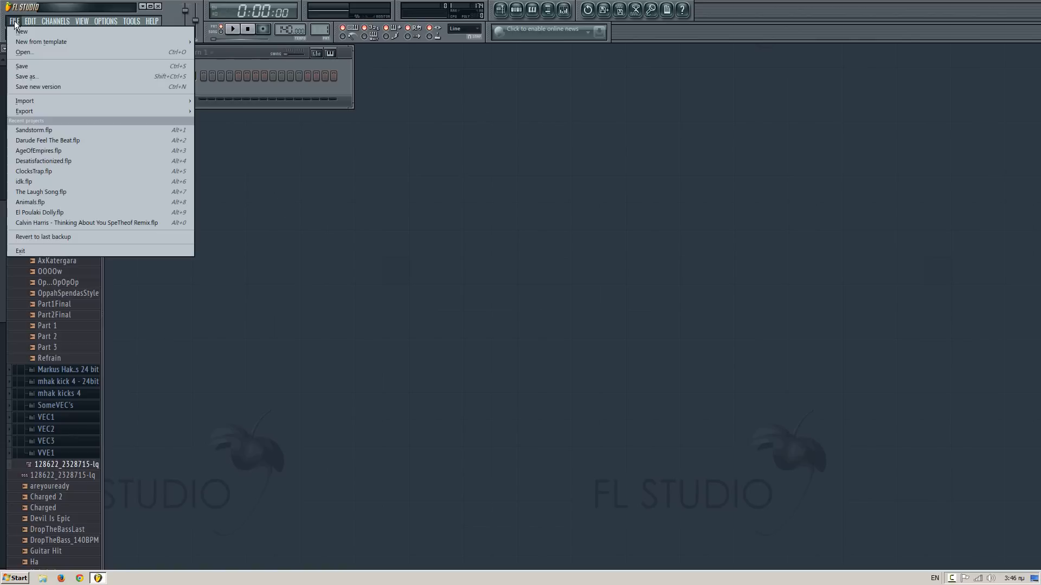
pyautogui.click(41, 41)
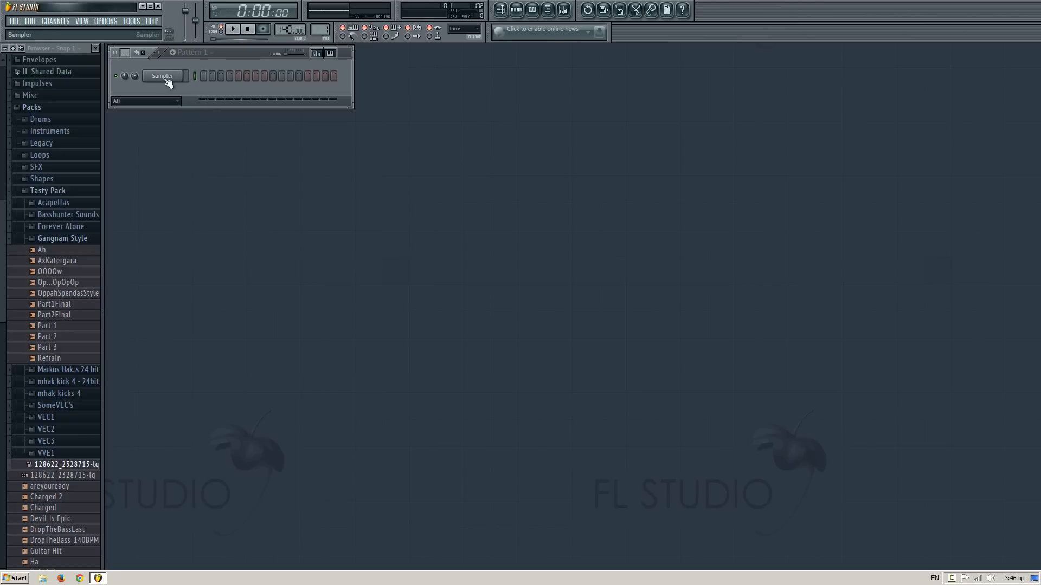
pyautogui.rightClick(162, 76)
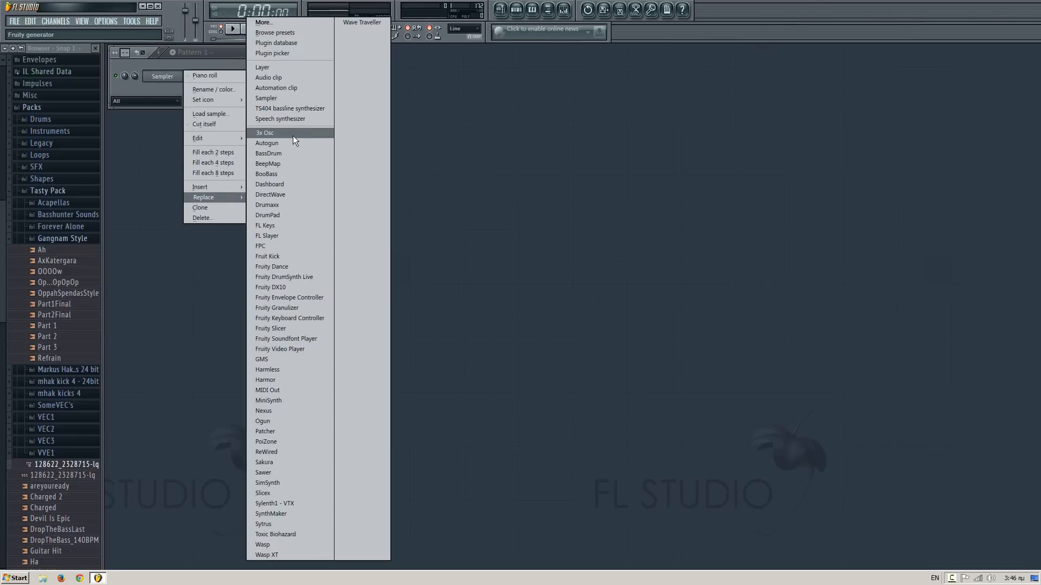
pyautogui.click(264, 132)
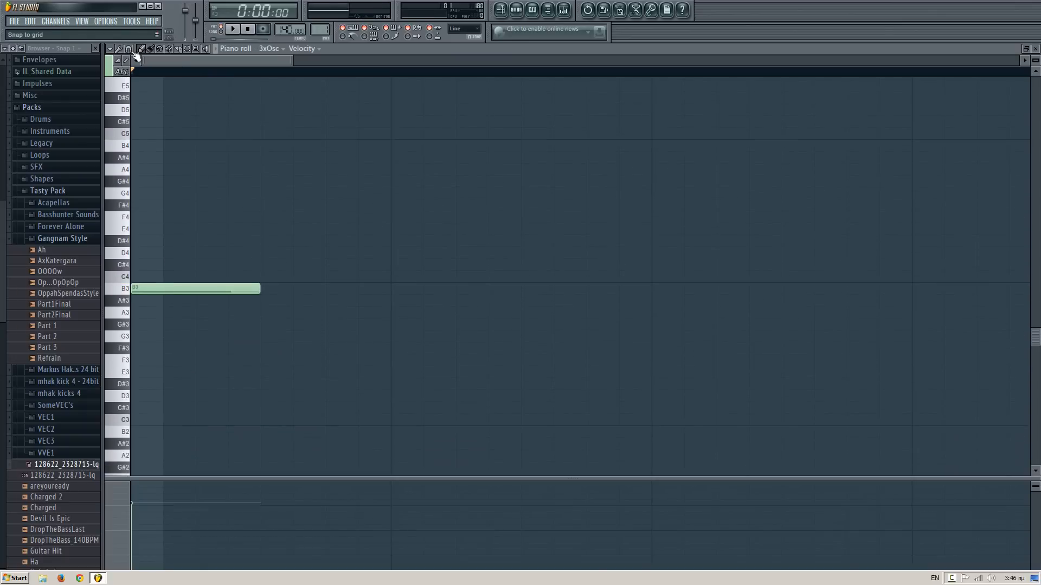
# - Resize the first B3 note short and paint further short B3 notes after it
pyautogui.click(129, 49)
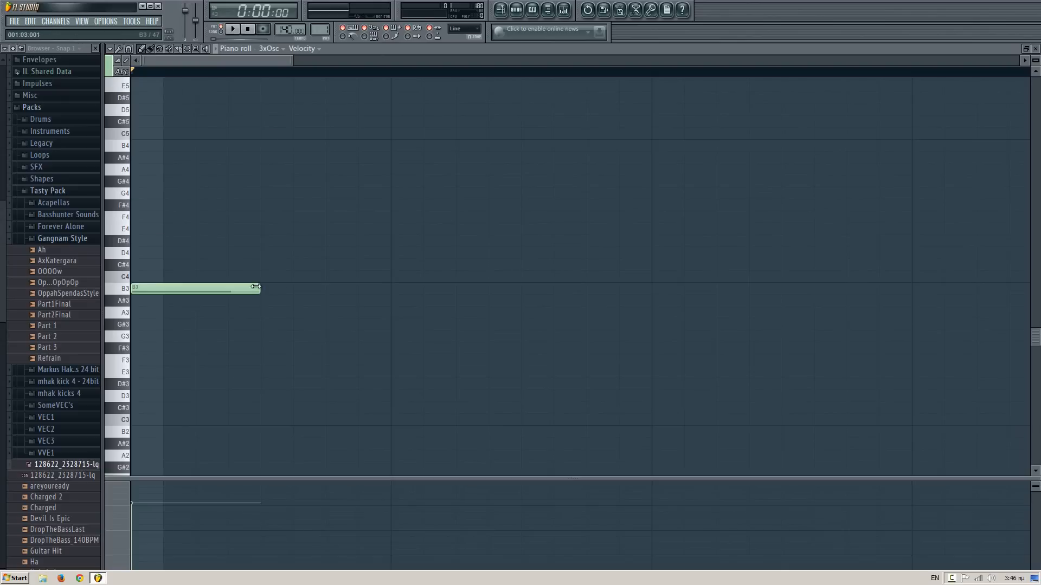
pyautogui.moveTo(256, 286); pyautogui.dragTo(282, 286)
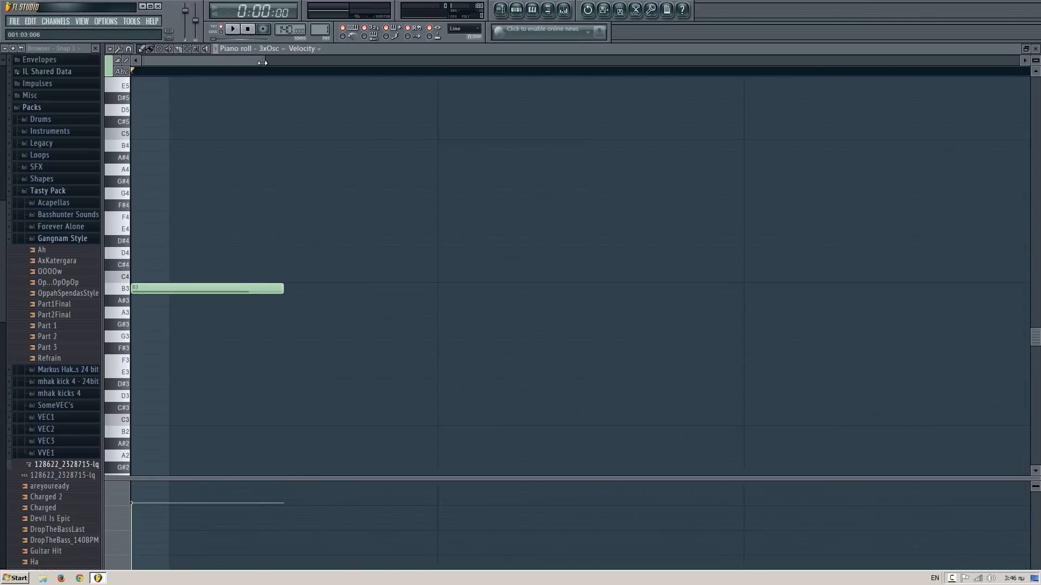
pyautogui.moveTo(283, 288); pyautogui.dragTo(213, 288)
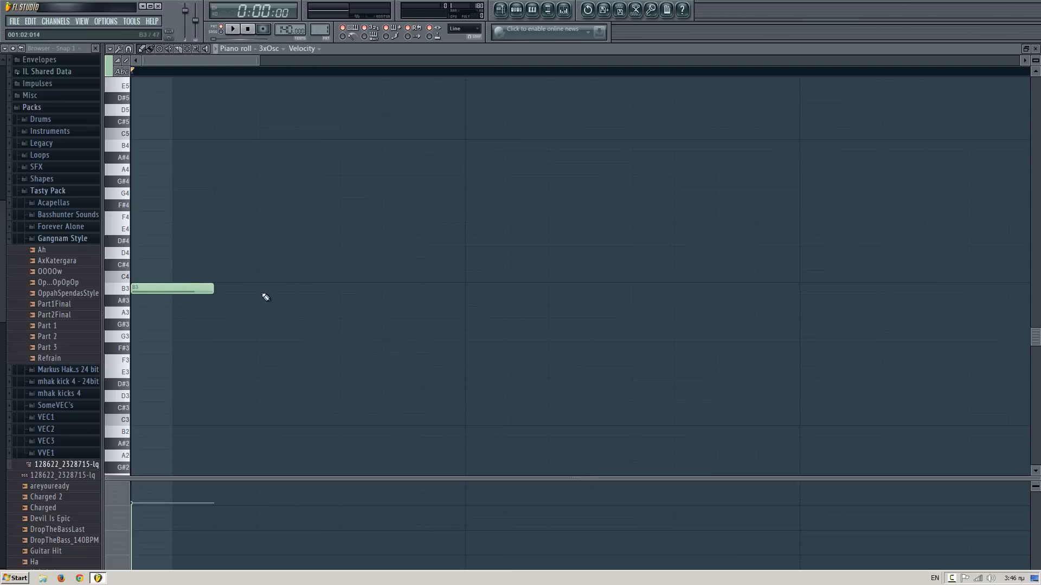
pyautogui.click(256, 288)
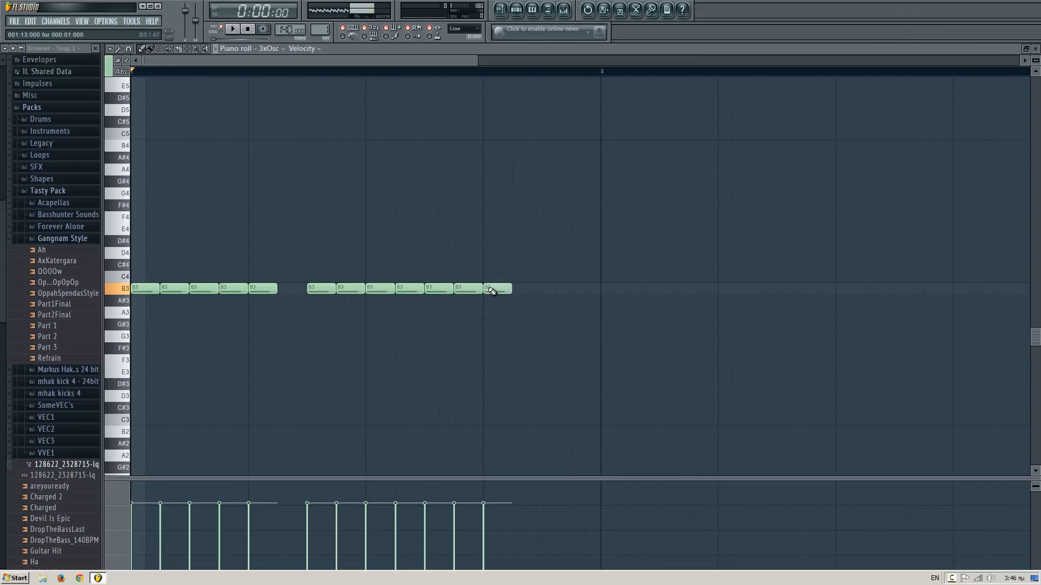
# - Play the pattern, then paint a run of six repeated E4 notes in bar 2
pyautogui.click(232, 28)
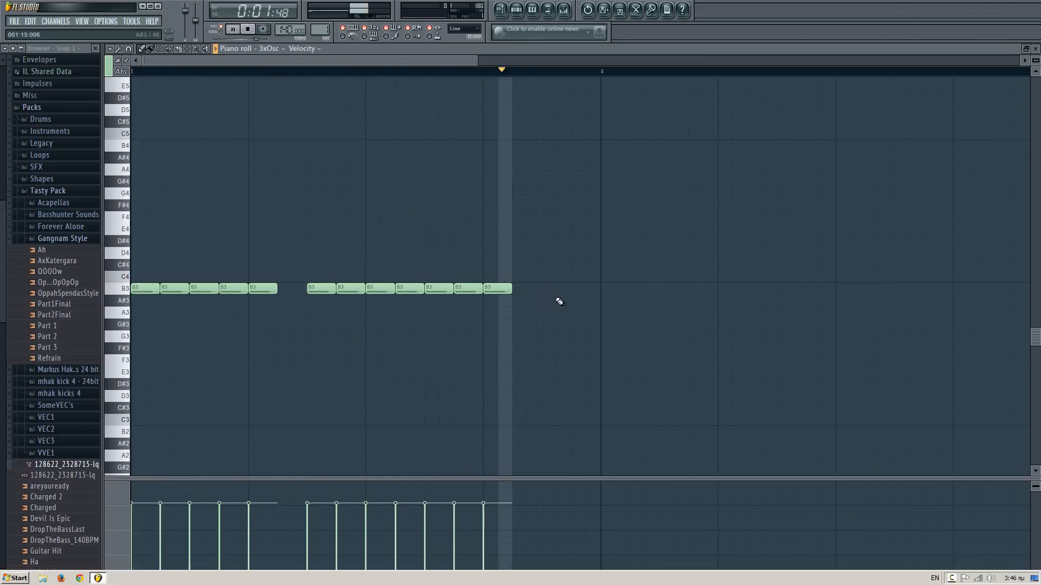
pyautogui.click(614, 229)
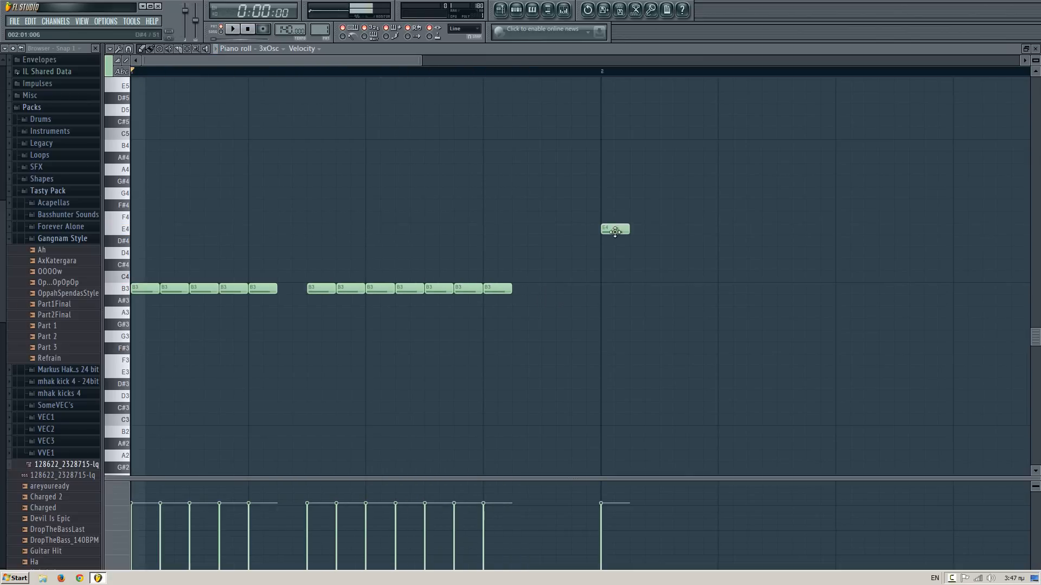
pyautogui.moveTo(614, 228); pyautogui.dragTo(714, 229)
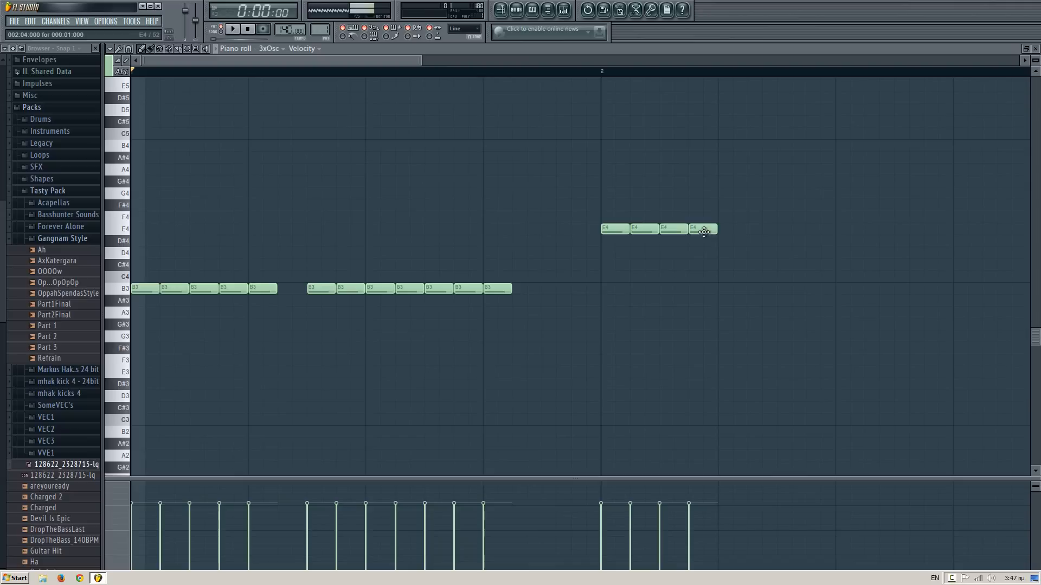
pyautogui.moveTo(713, 228); pyautogui.dragTo(803, 229)
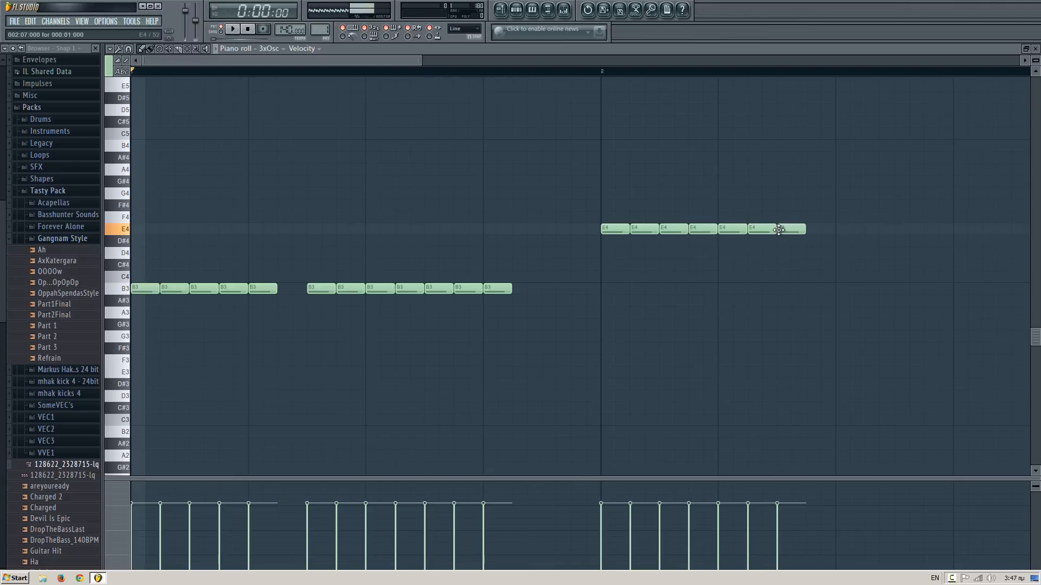
# - Add D4 and further B3 notes after the E4 run and play the melody back
pyautogui.click(848, 253)
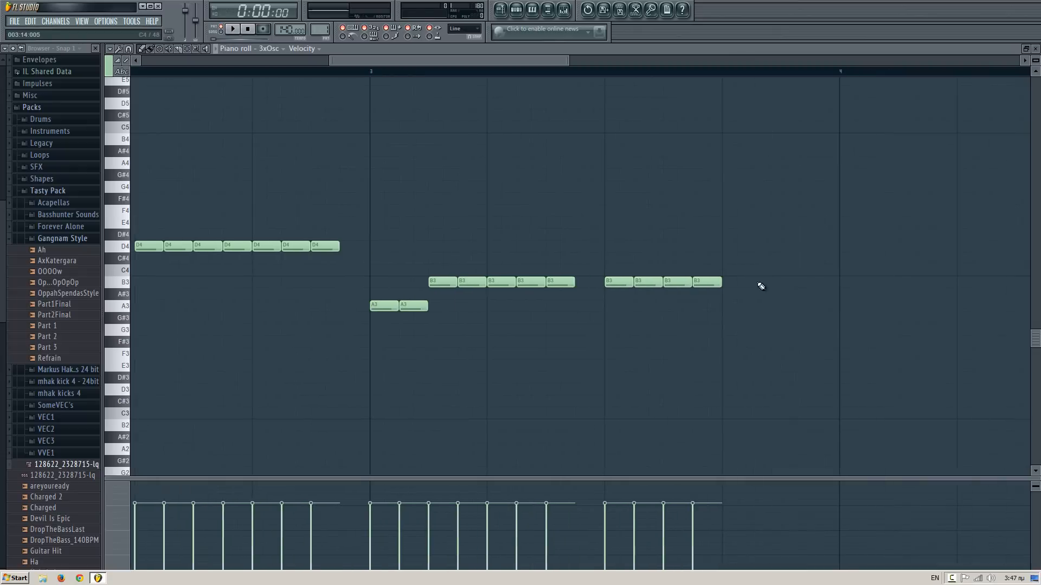
pyautogui.click(737, 282)
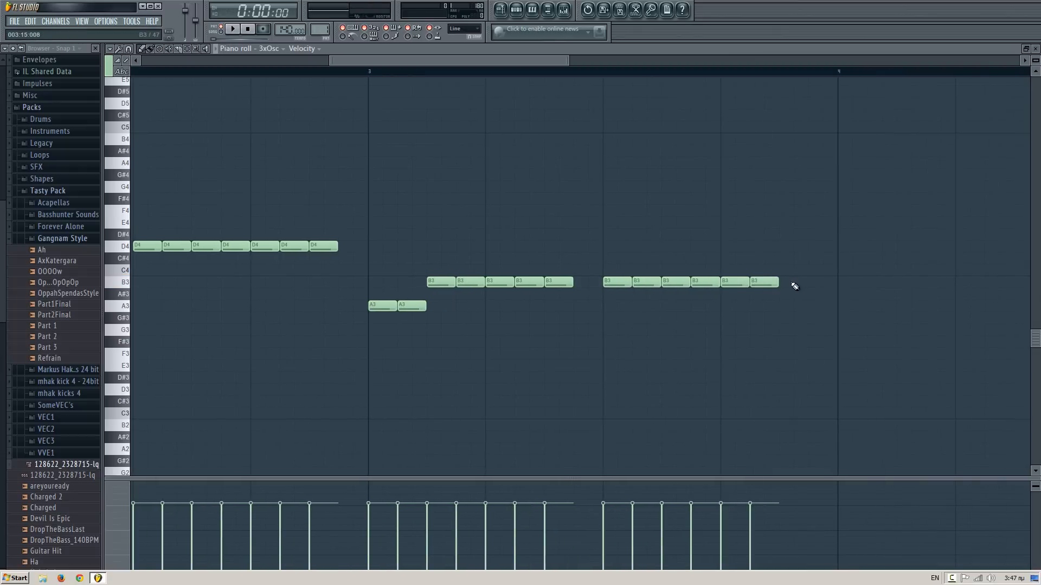
pyautogui.click(232, 28)
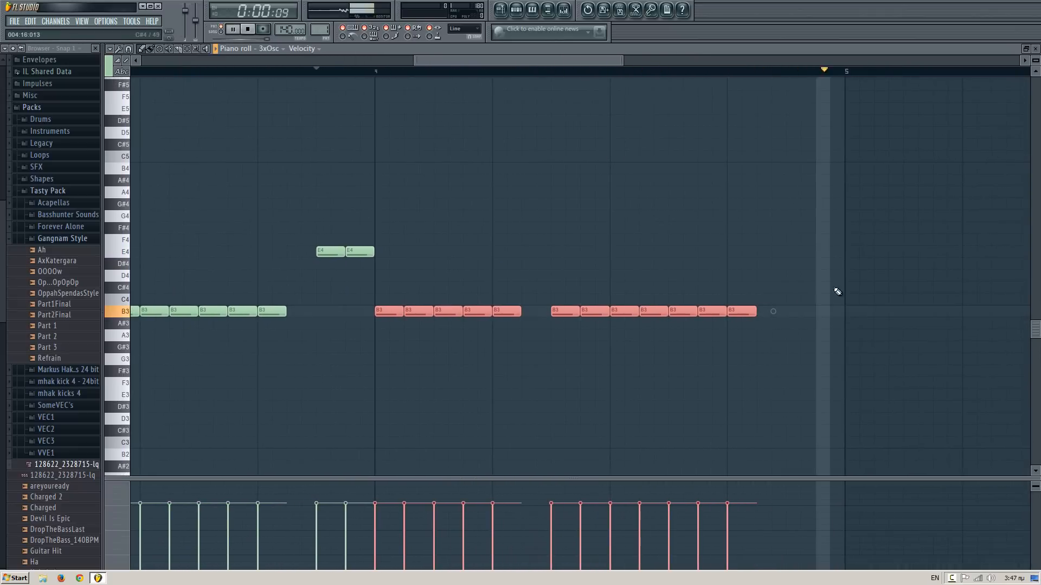
# - Add closing A3 notes after the last B3 run, then select all notes and shorten them
pyautogui.click(233, 28)
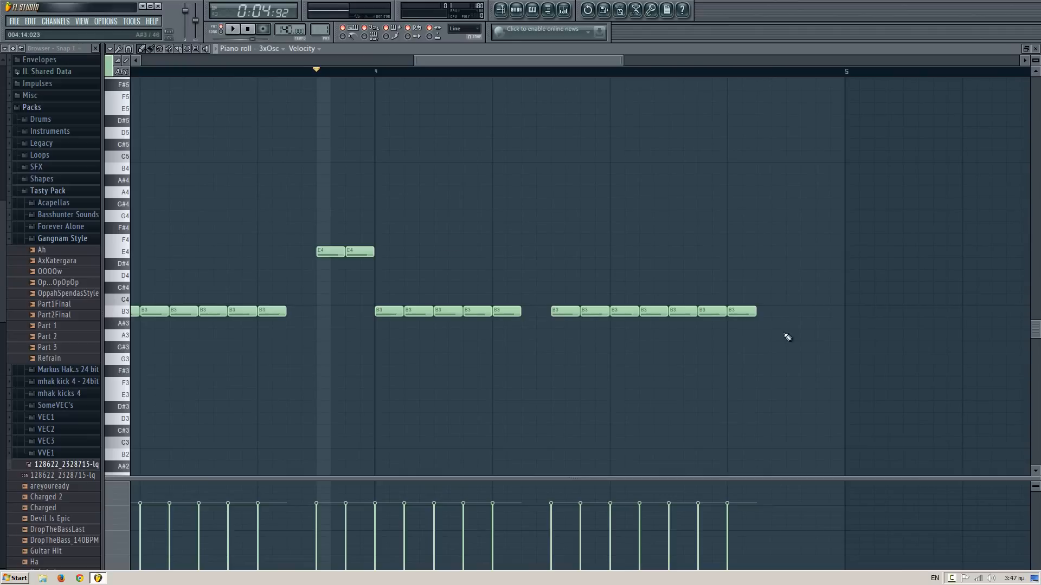
pyautogui.moveTo(787, 335); pyautogui.dragTo(844, 335)
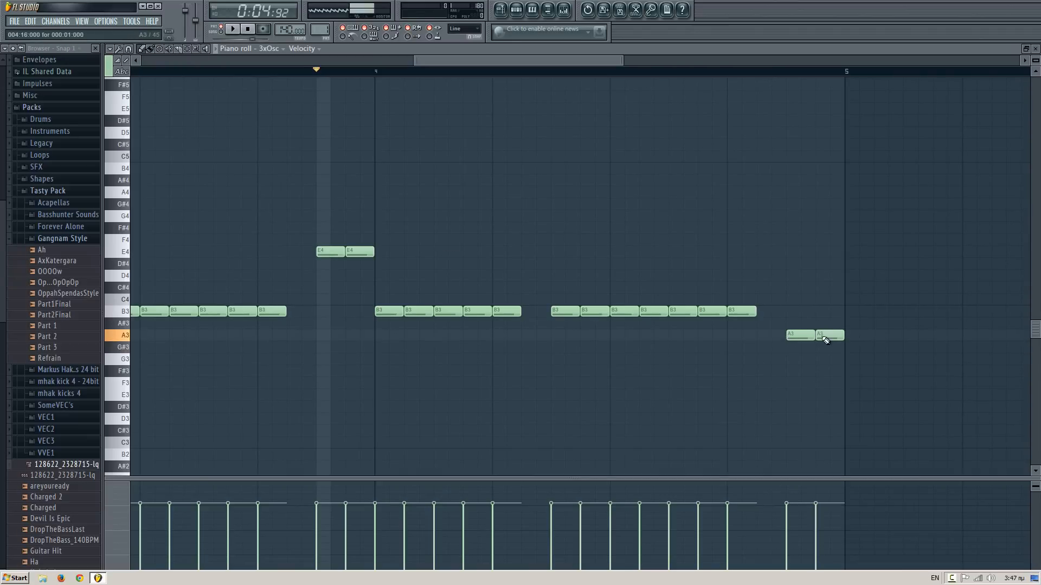
pyautogui.click(232, 28)
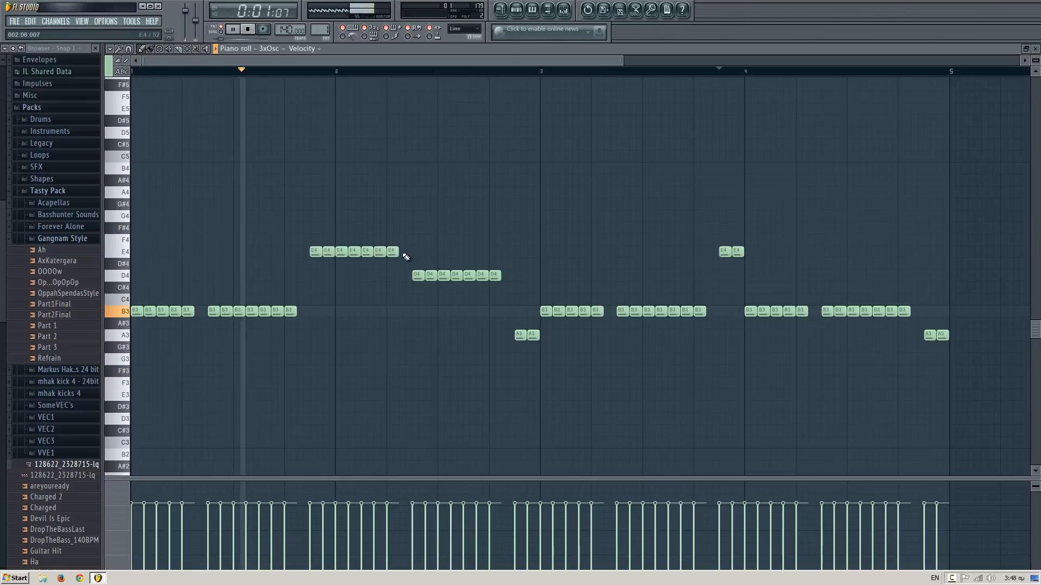
pyautogui.click(232, 28)
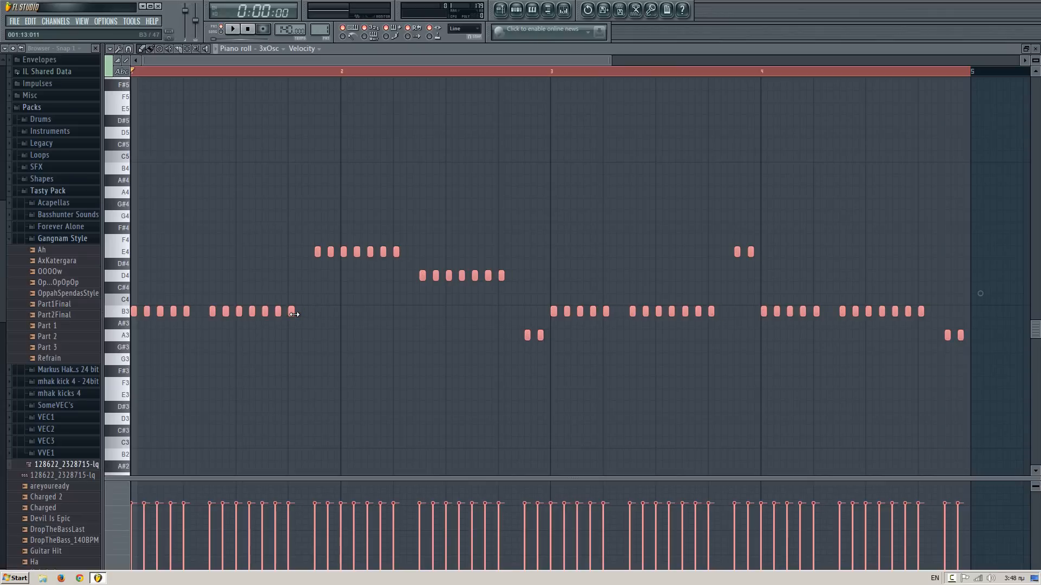
# - Lengthen the last note of each melody run, then bring up the 3x Osc channel settings
pyautogui.click(232, 28)
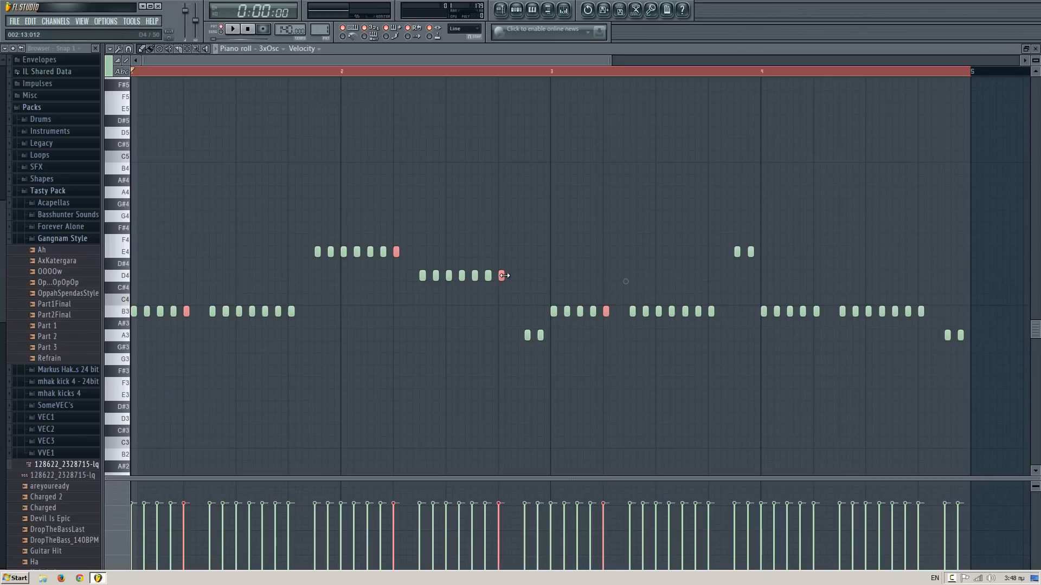
pyautogui.click(926, 295)
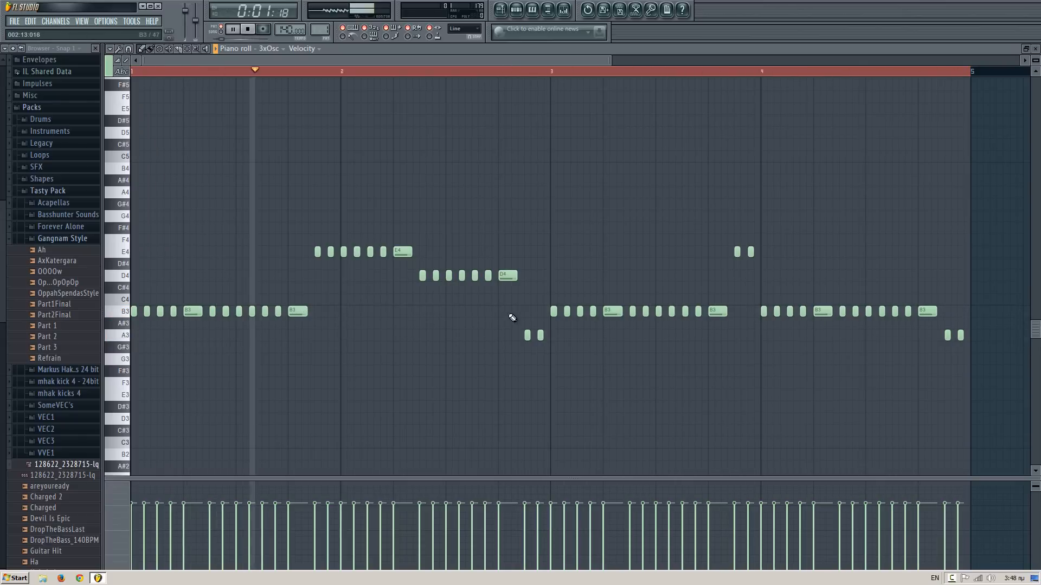
pyautogui.click(247, 28)
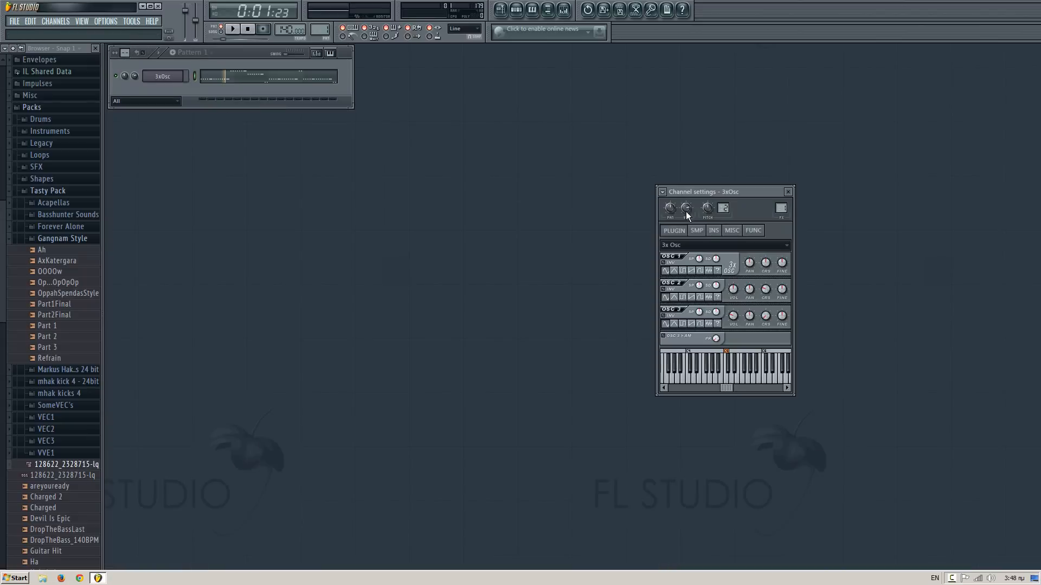
pyautogui.moveTo(723, 191); pyautogui.dragTo(544, 179)
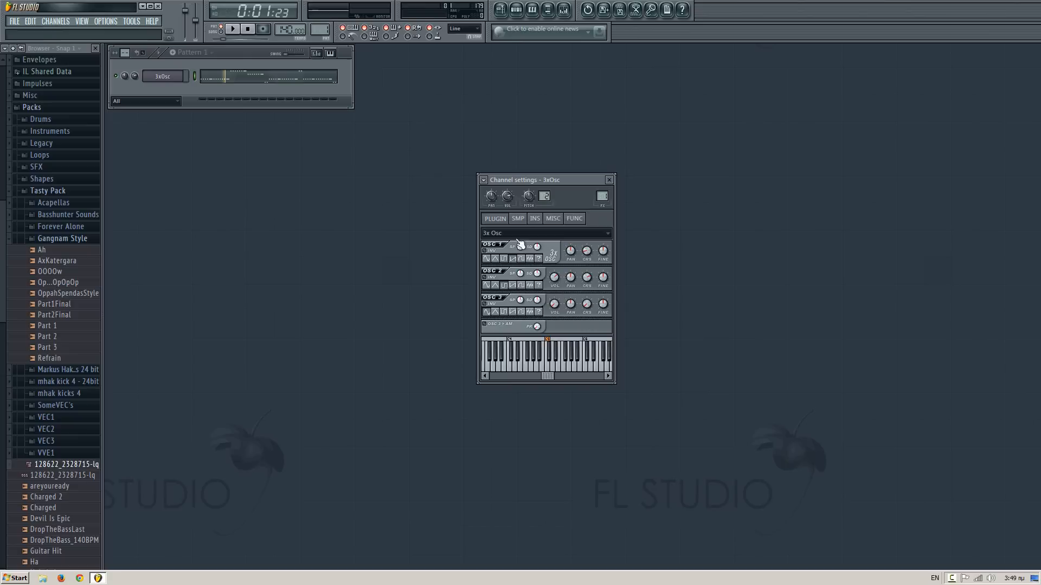
pyautogui.moveTo(576, 270)
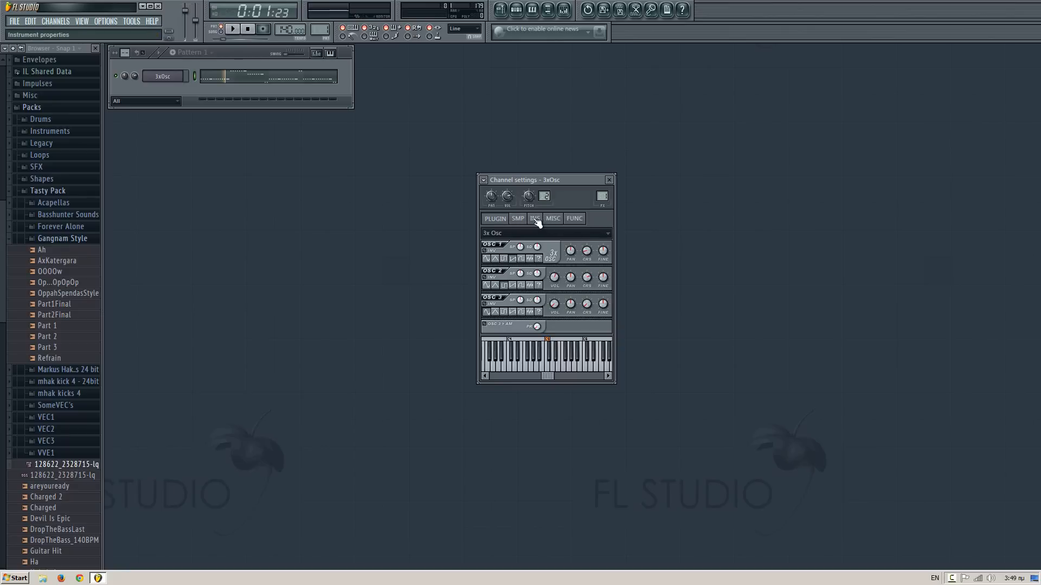
# - Enable a tempo-synced volume LFO on 3x Osc and move the final two notes to D4
pyautogui.click(534, 218)
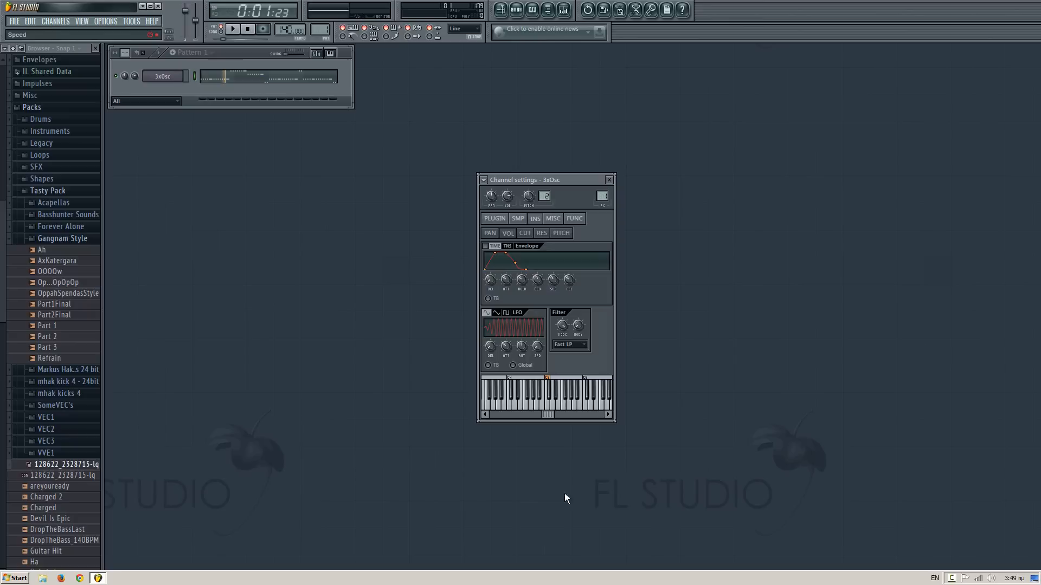
pyautogui.moveTo(772, 339)
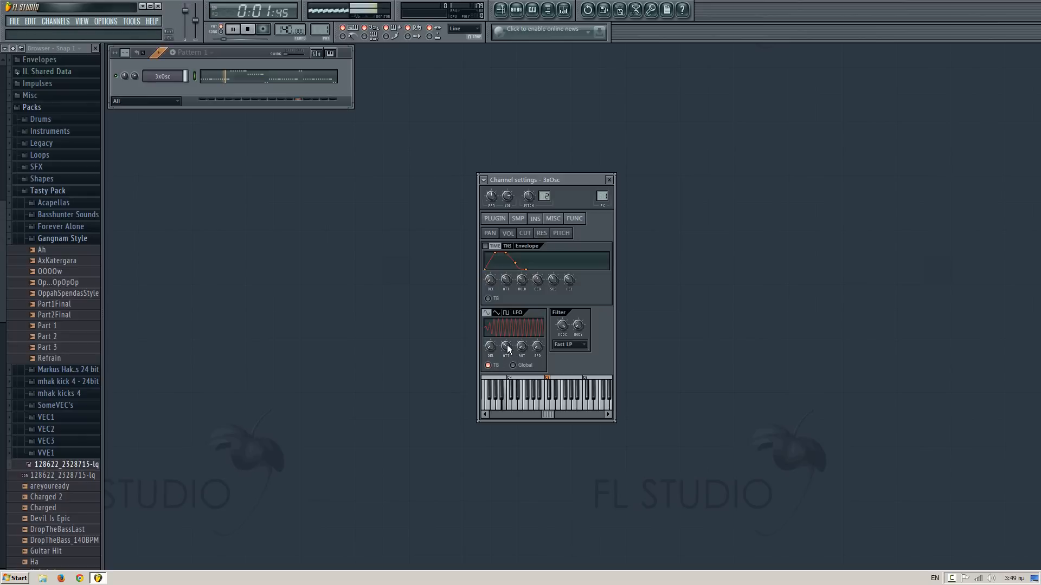
pyautogui.click(232, 29)
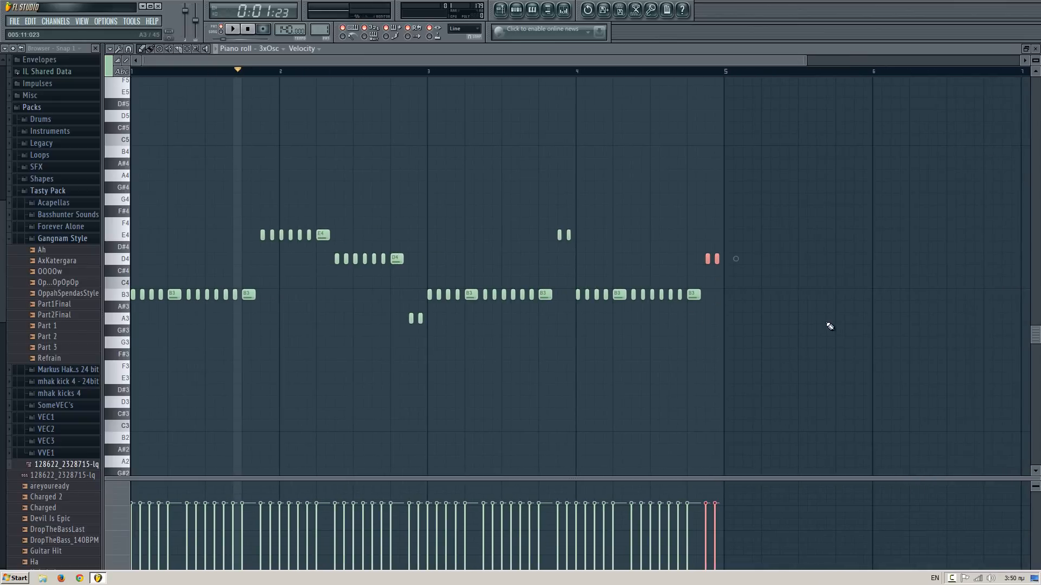
# - Show the mixer with Insert 1's track options for routing the 3x Osc channel
pyautogui.click(232, 28)
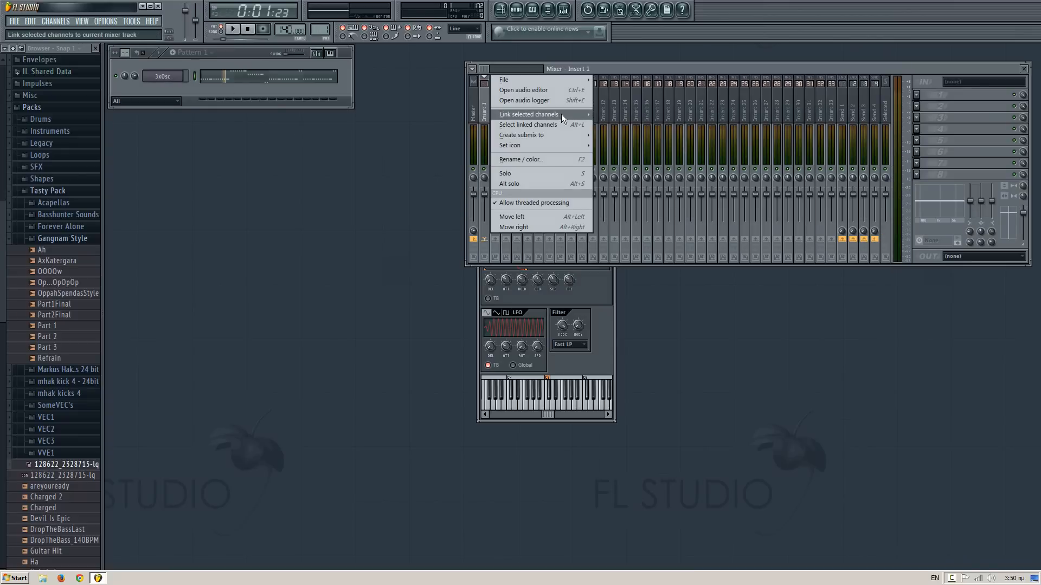
# - Link the 3x Osc channel to this mixer track and load Fruity Reeverb 2 on it
pyautogui.click(528, 114)
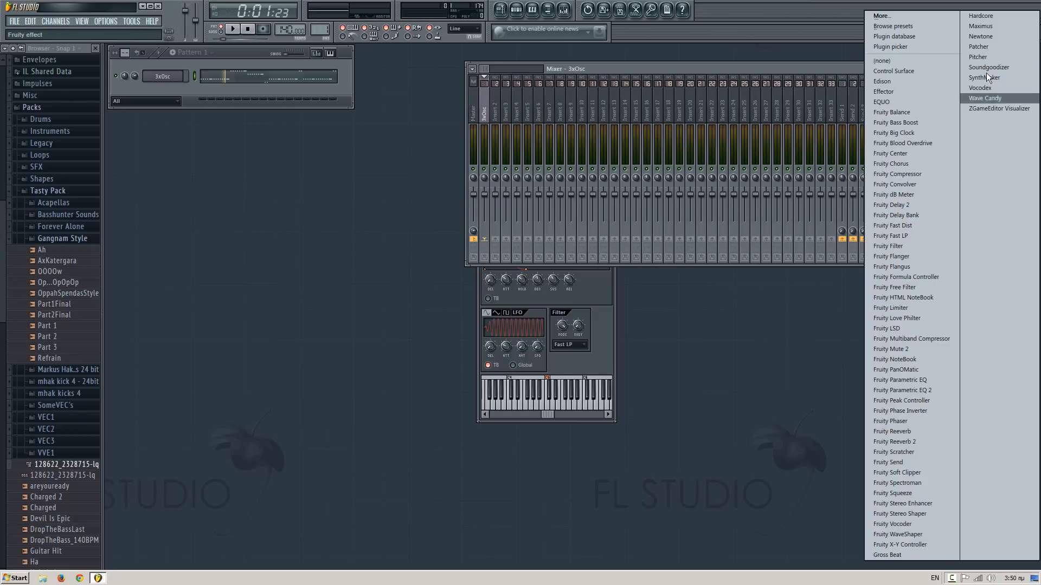
pyautogui.moveTo(913, 441)
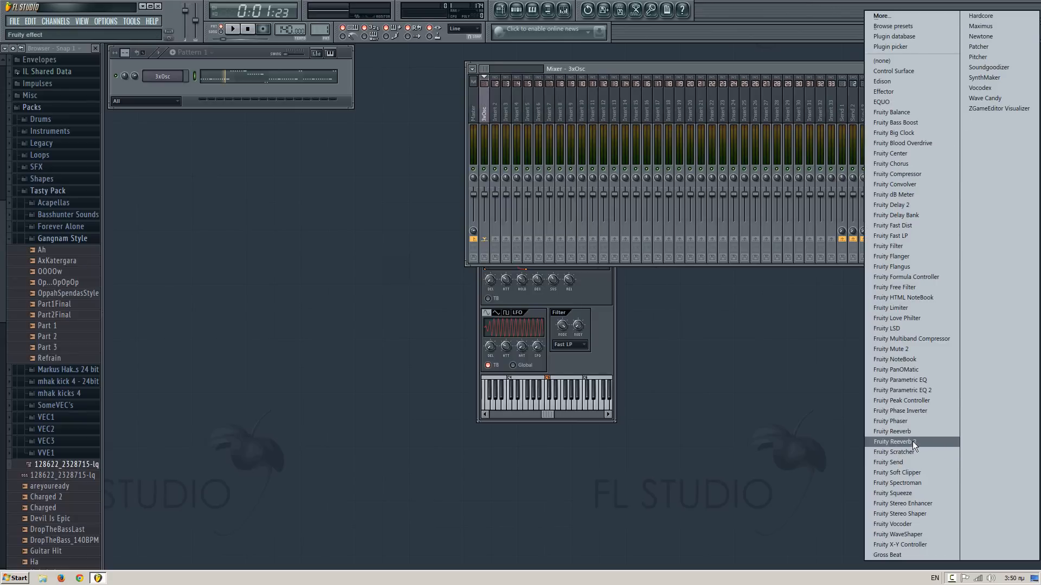
pyautogui.click(901, 441)
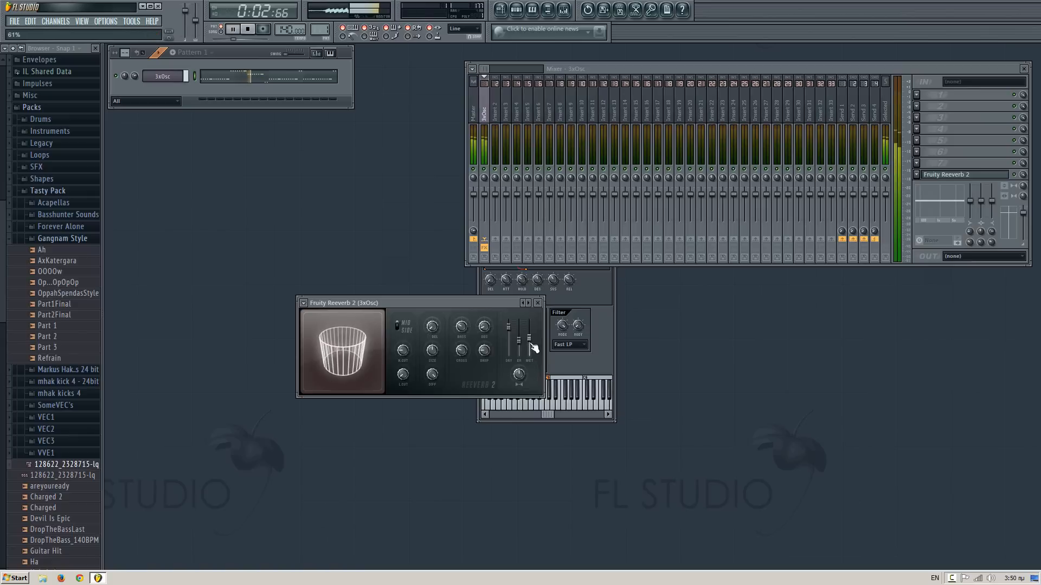
pyautogui.click(232, 29)
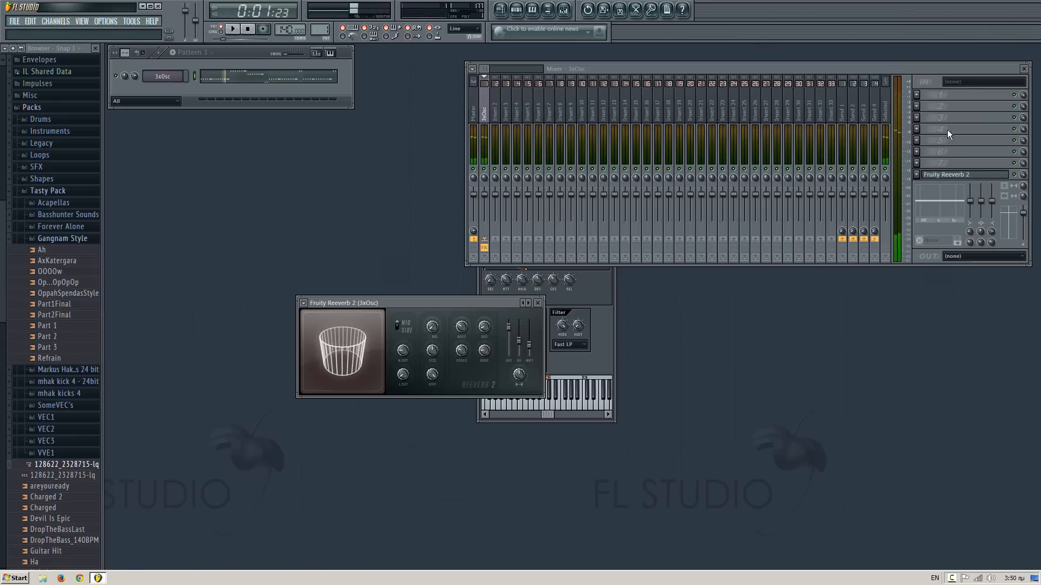
pyautogui.click(963, 163)
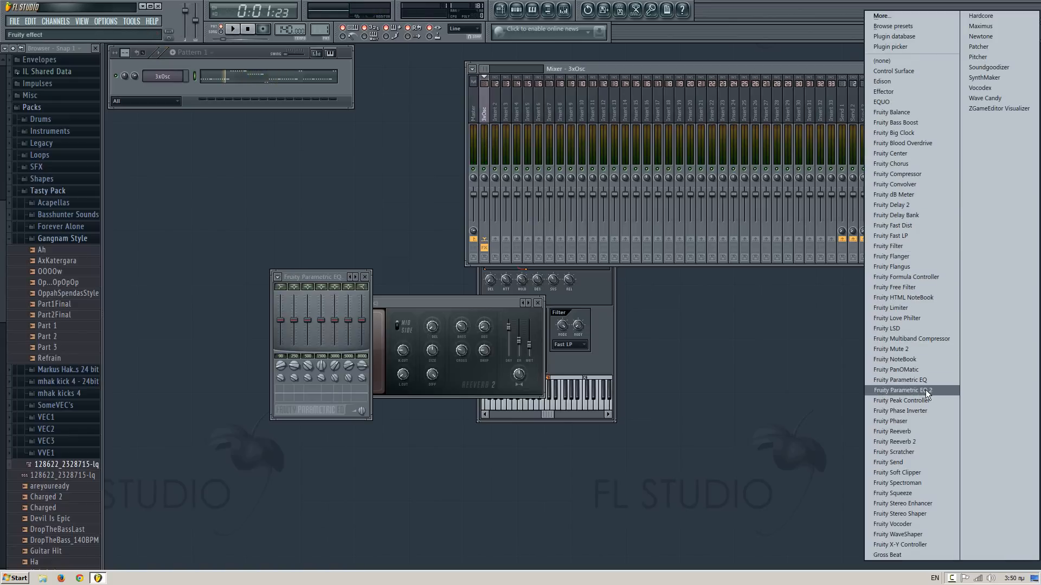
# - Load Fruity Parametric EQ 2 above the reverb and pull down a high-mid band
pyautogui.click(903, 391)
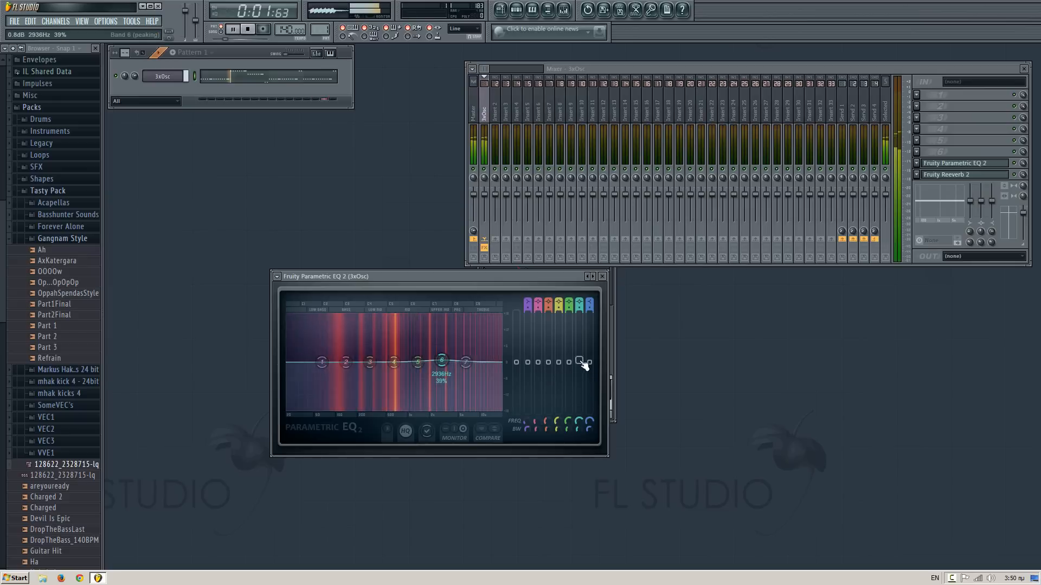
pyautogui.moveTo(579, 362); pyautogui.dragTo(466, 344)
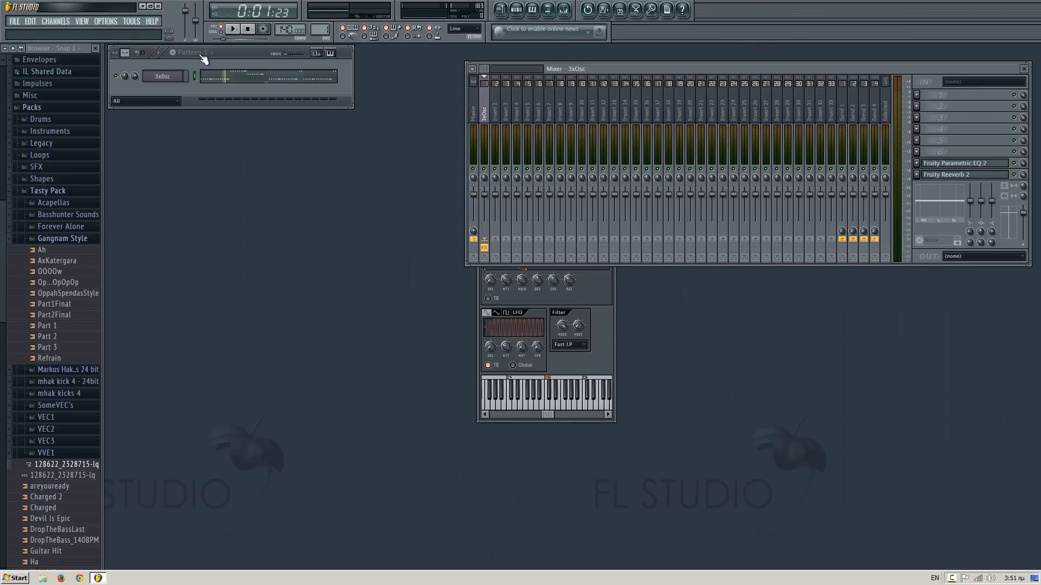
pyautogui.moveTo(236, 98)
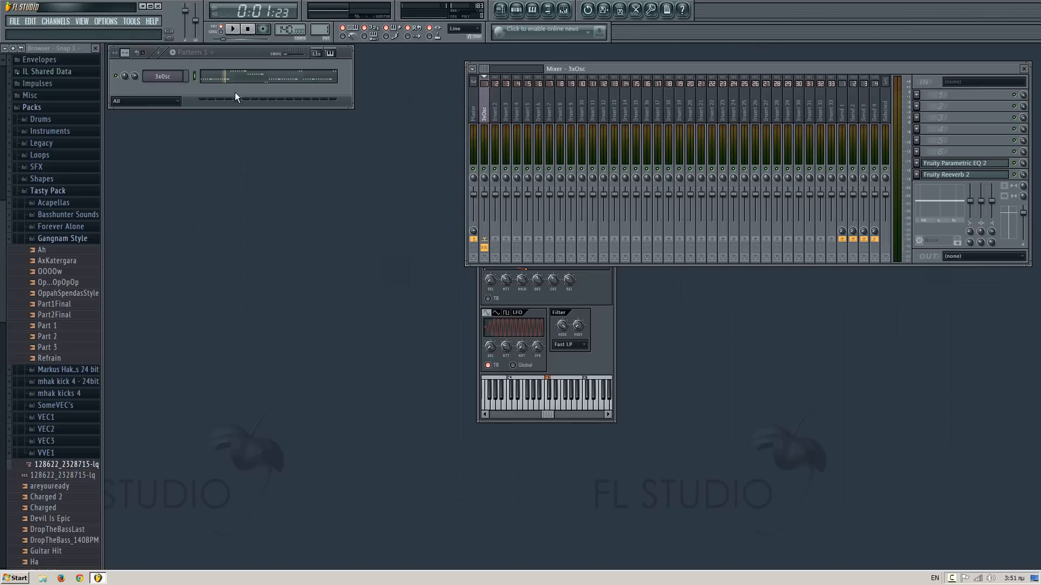